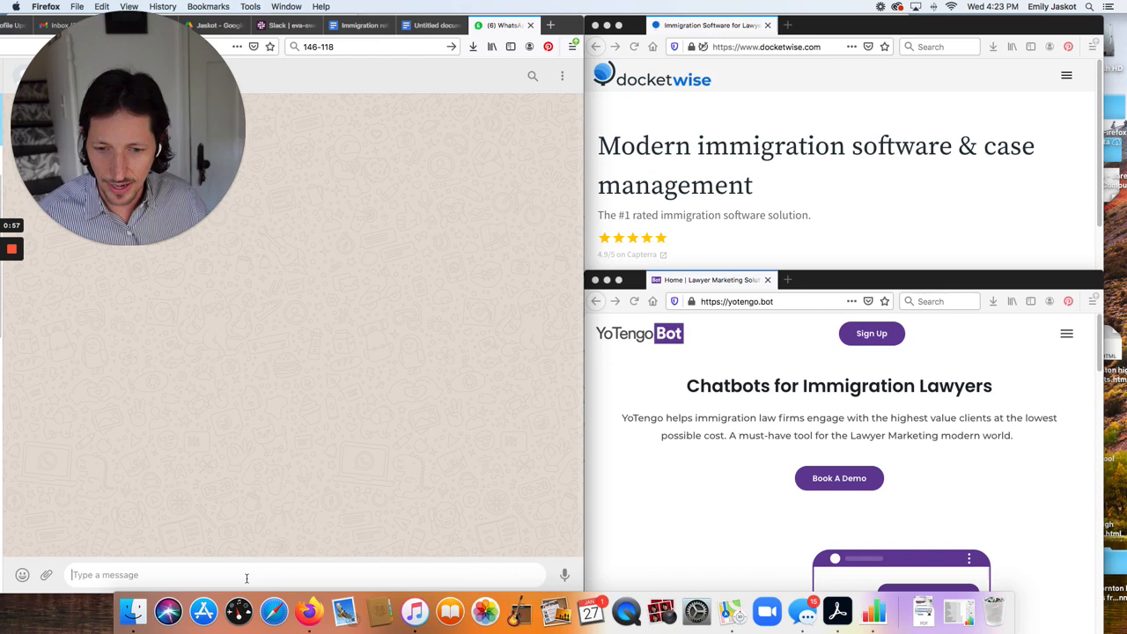
pyautogui.write('hey whats')
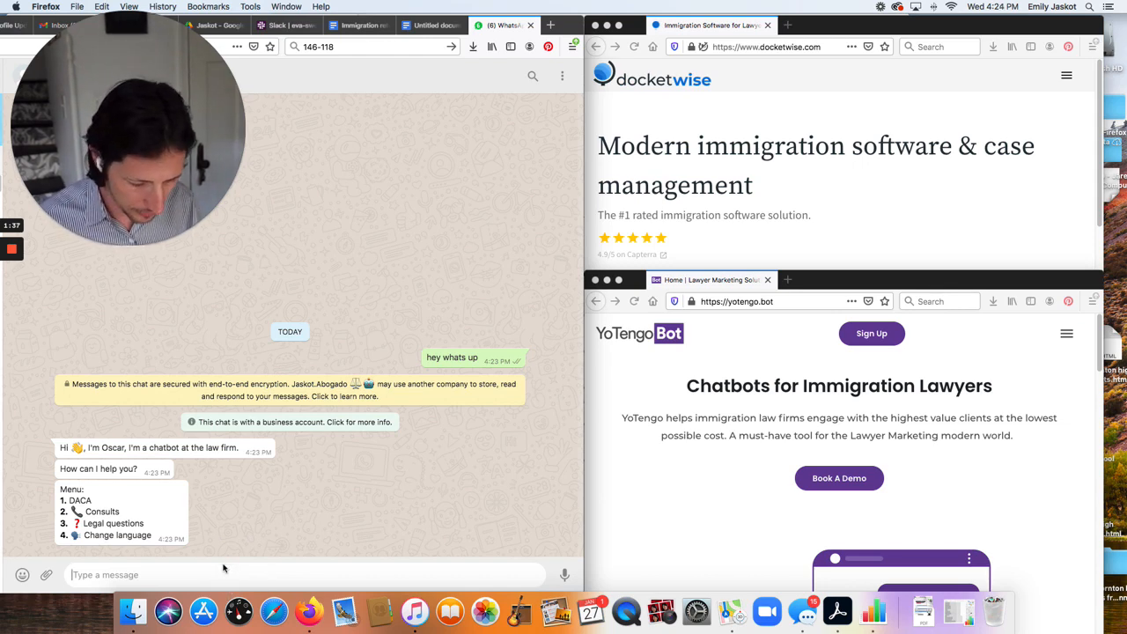
pyautogui.write('i want')
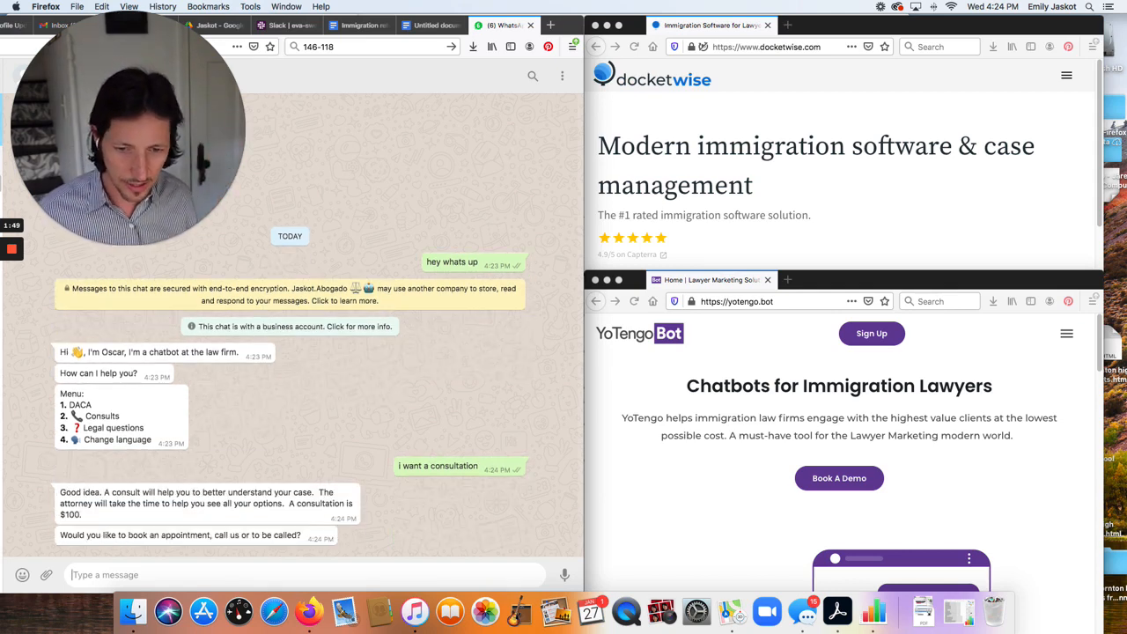
pyautogui.write('book an')
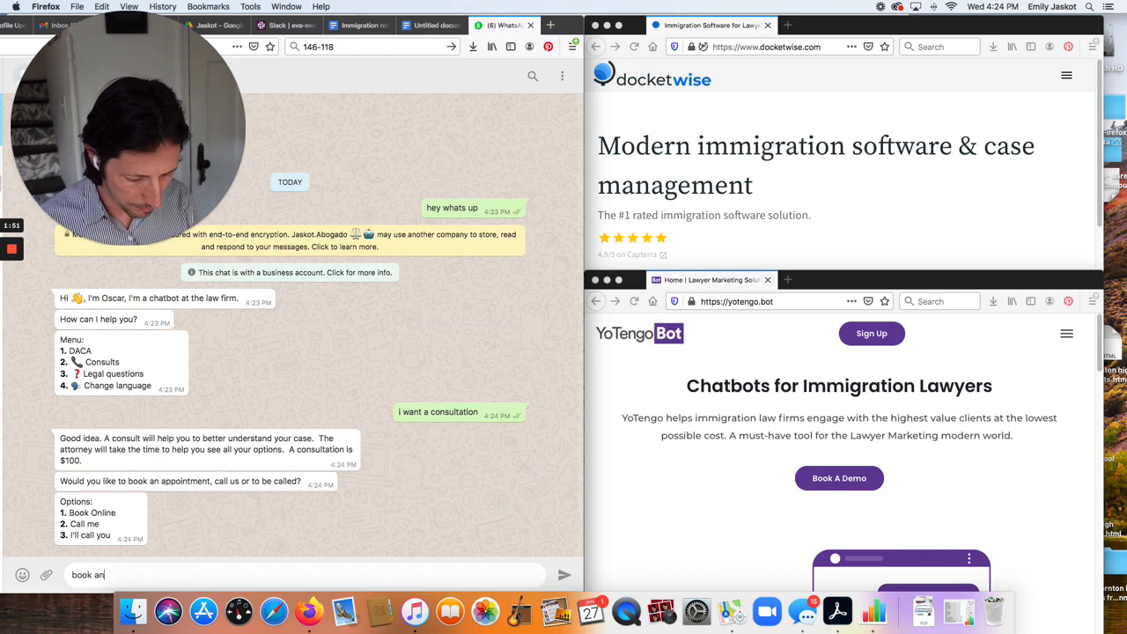
pyautogui.write('appointm')
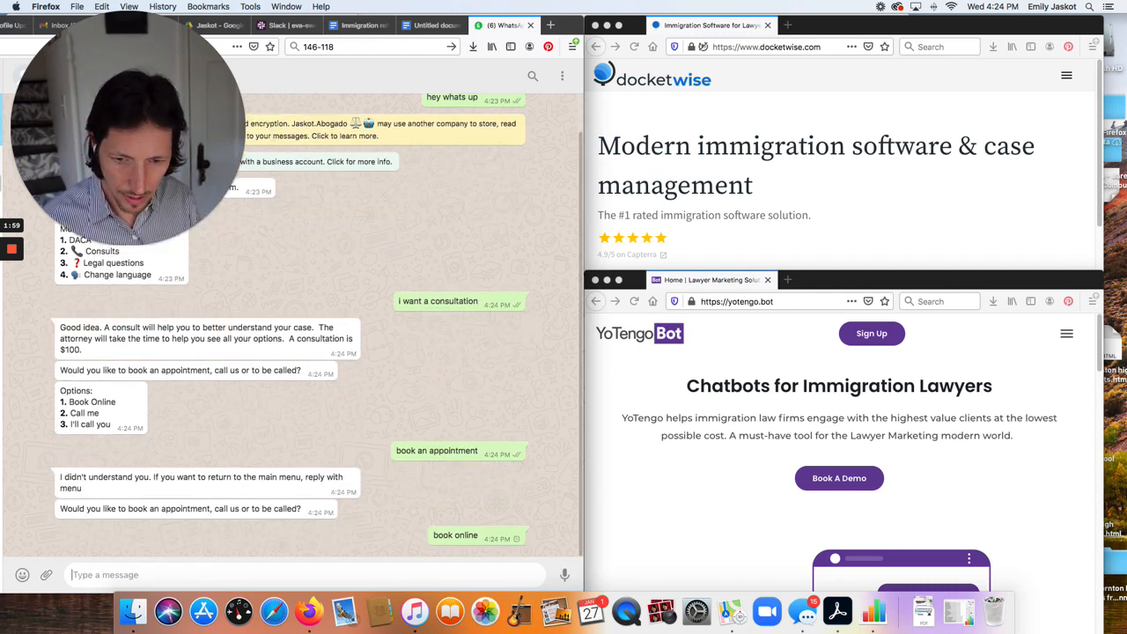
pyautogui.scroll(-3)
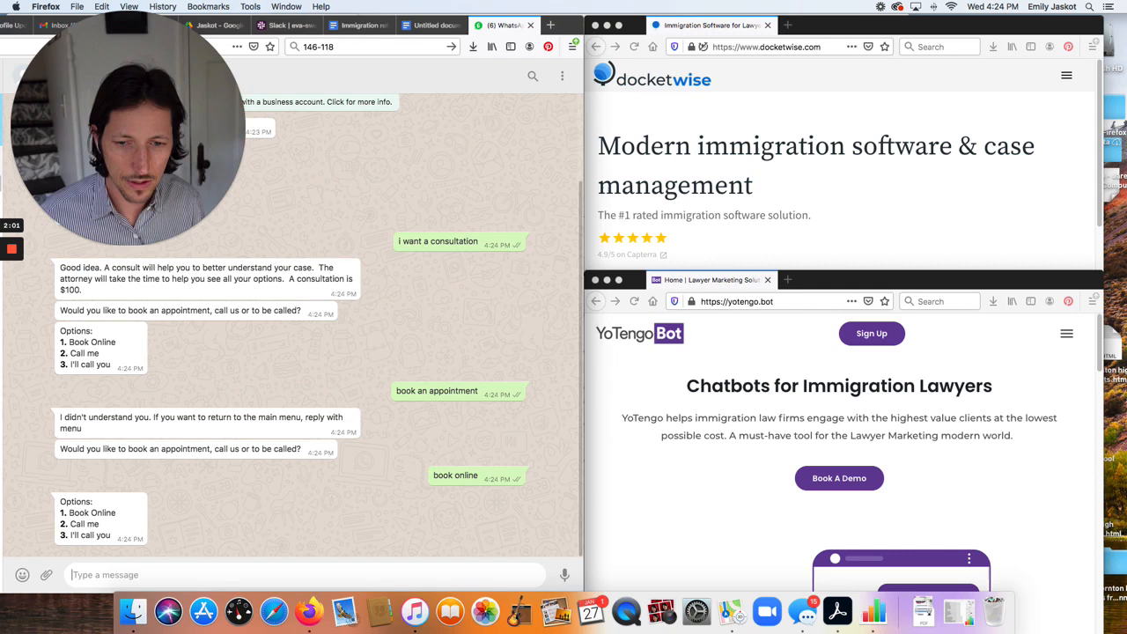